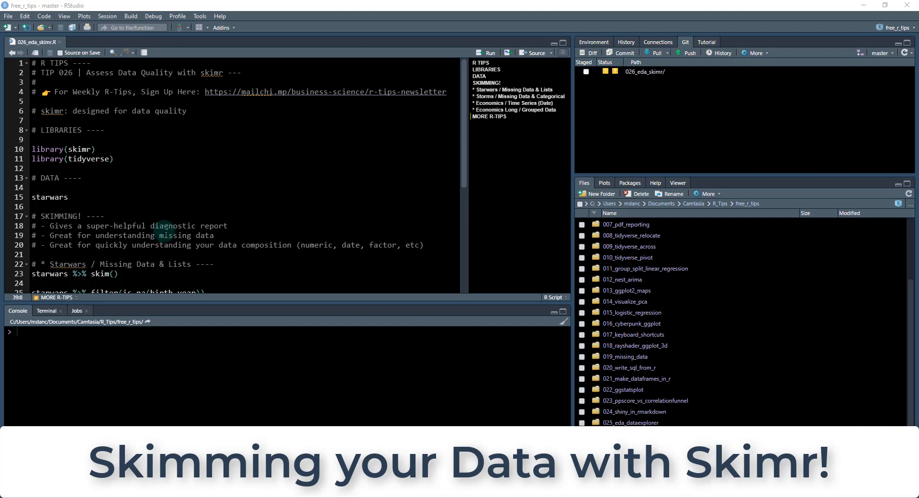
mouse_move(138, 203)
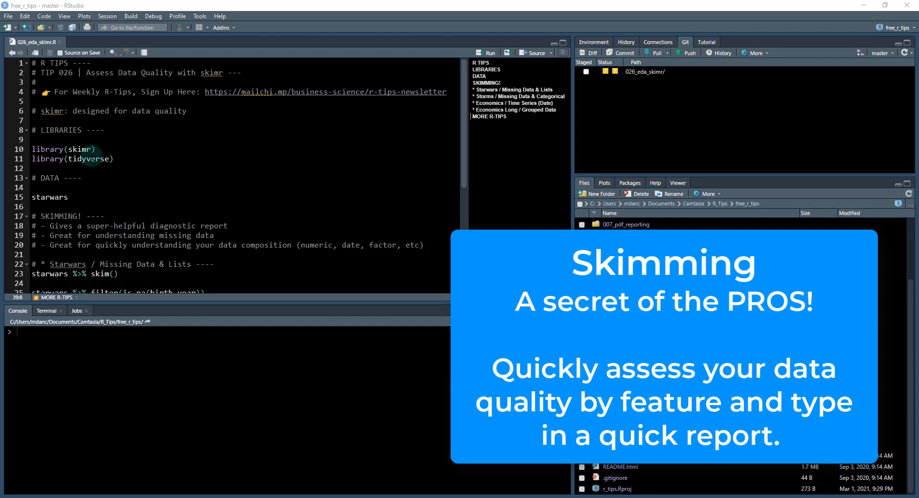
Print starwars in the console, previewing the 87-row, 14-column tibble
scroll("down", 3)
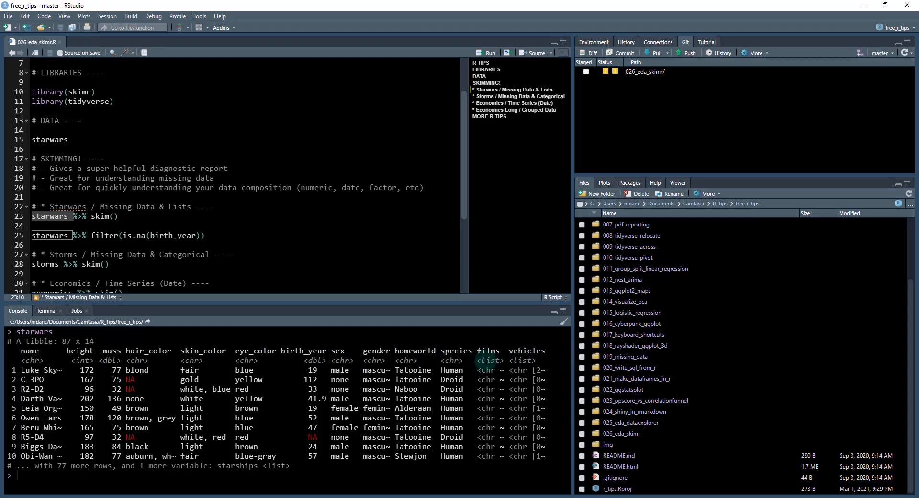
Run starwars %>% skim() and maximize the Console to read the report
double_click(490, 360)
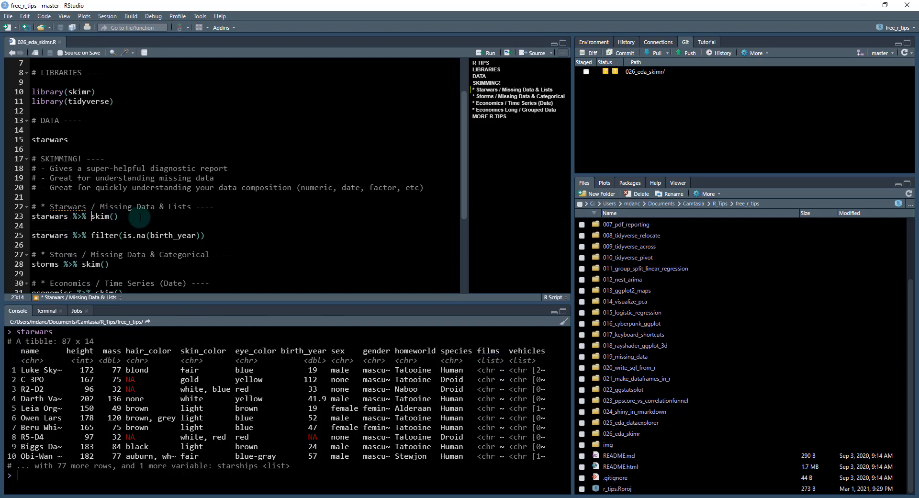
left_click(488, 53)
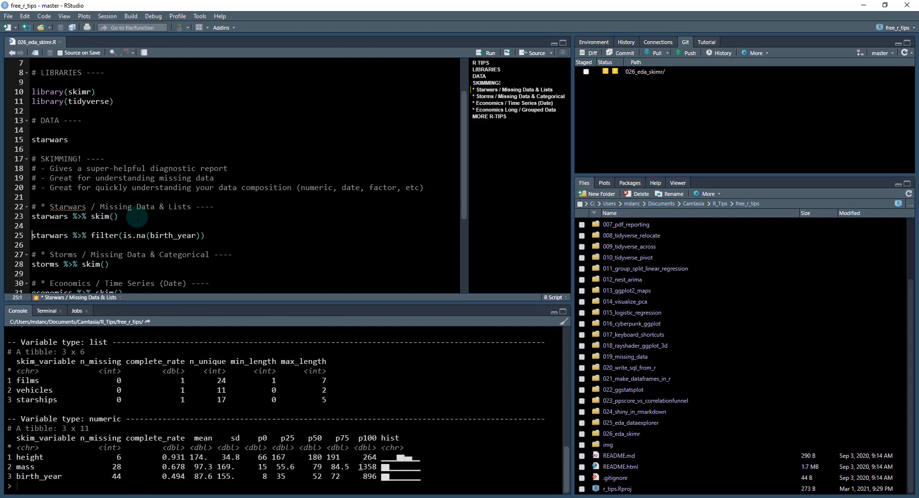
mouse_move(257, 305)
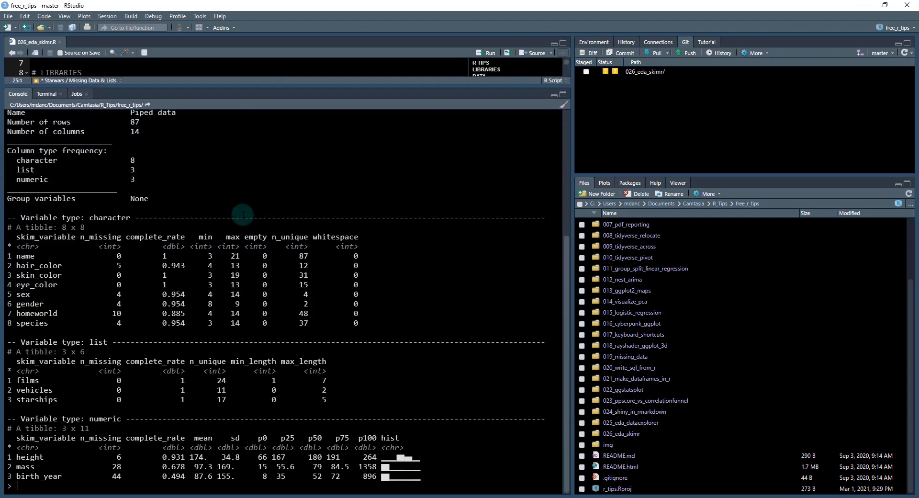
scroll("down", 3)
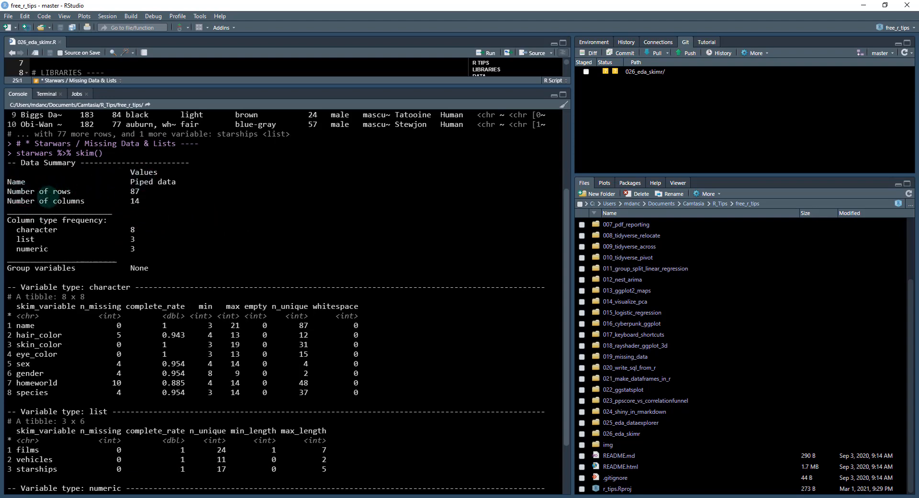
double_click(130, 191)
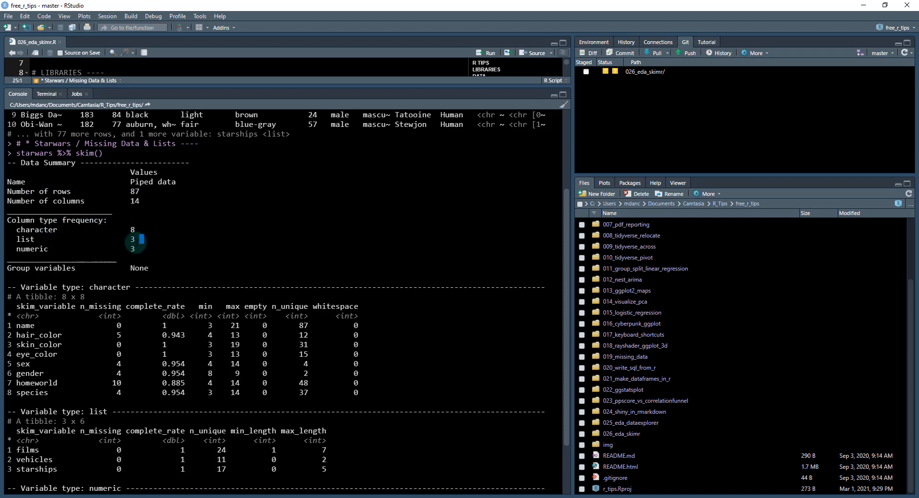
mouse_move(146, 230)
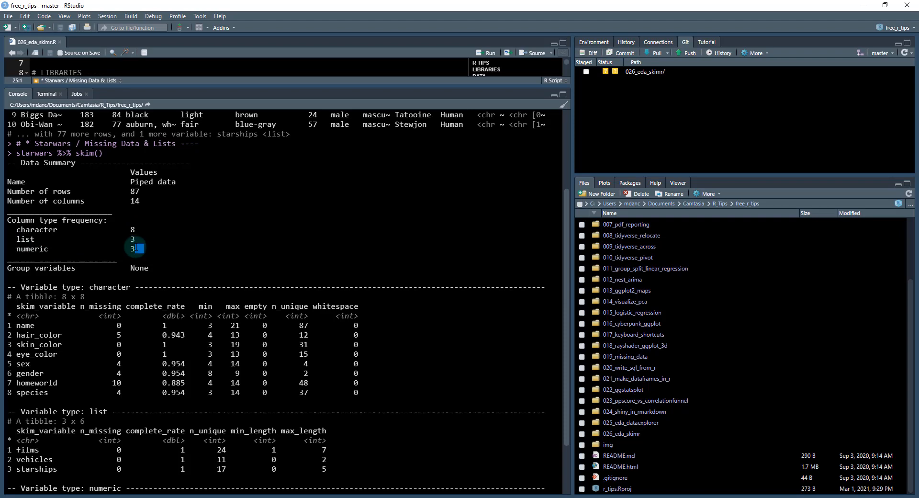
scroll("up", 3)
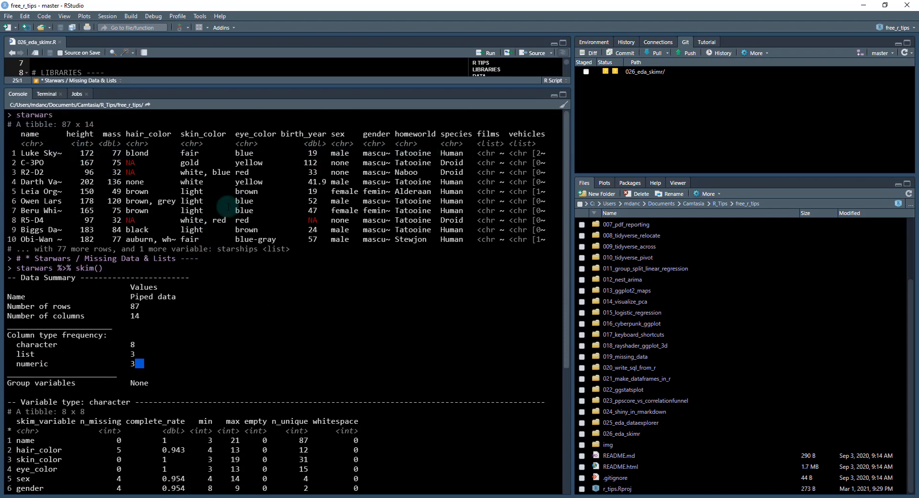
scroll("down", 3)
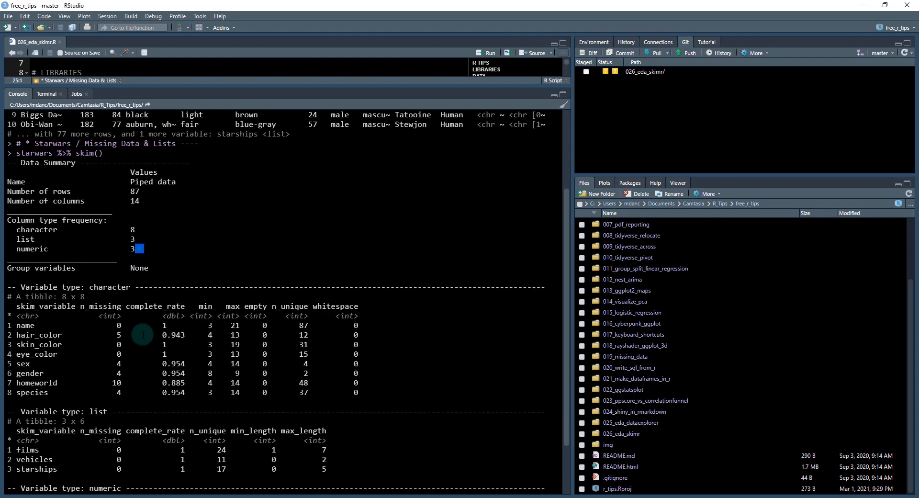
scroll("down", 3)
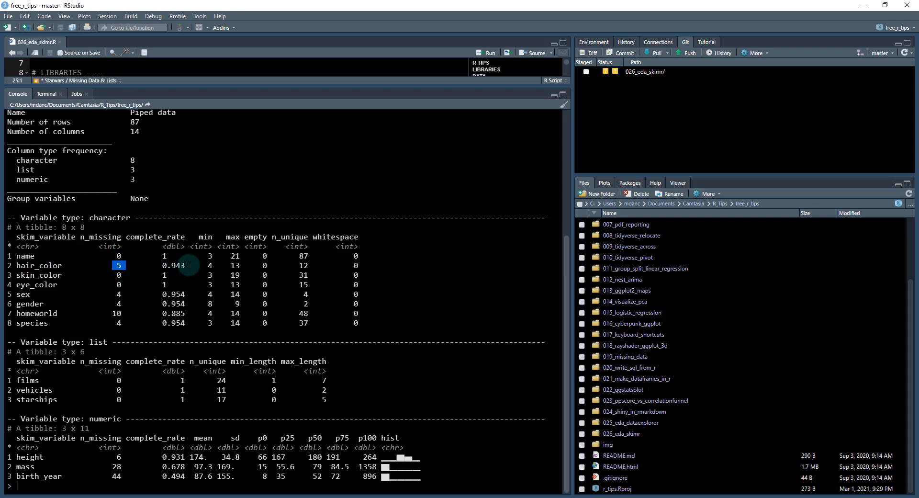
left_click(174, 266)
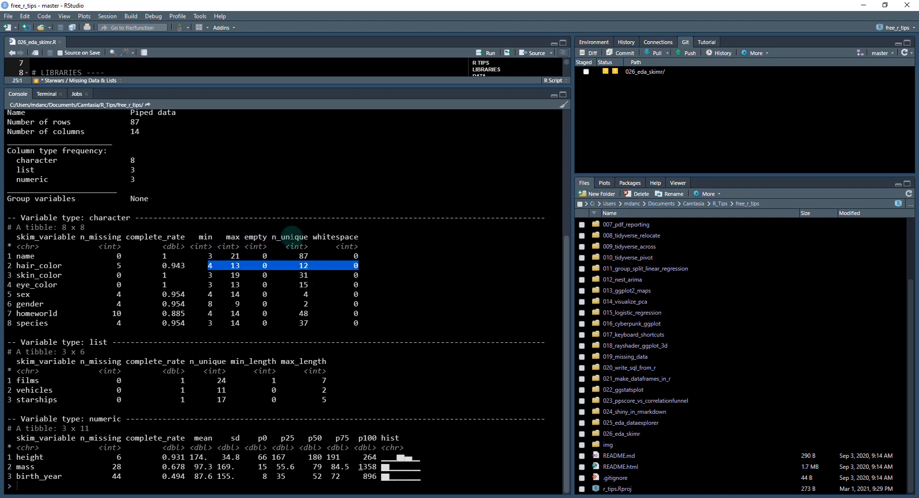
left_click(303, 266)
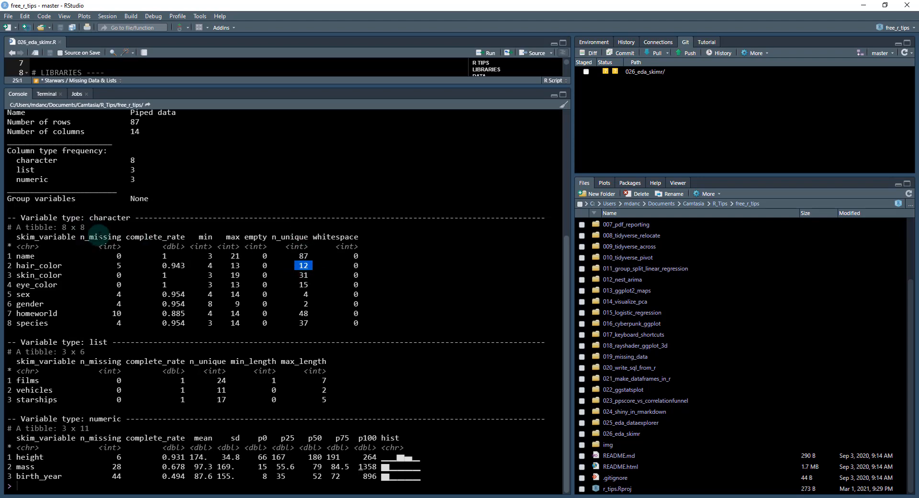
mouse_move(50, 304)
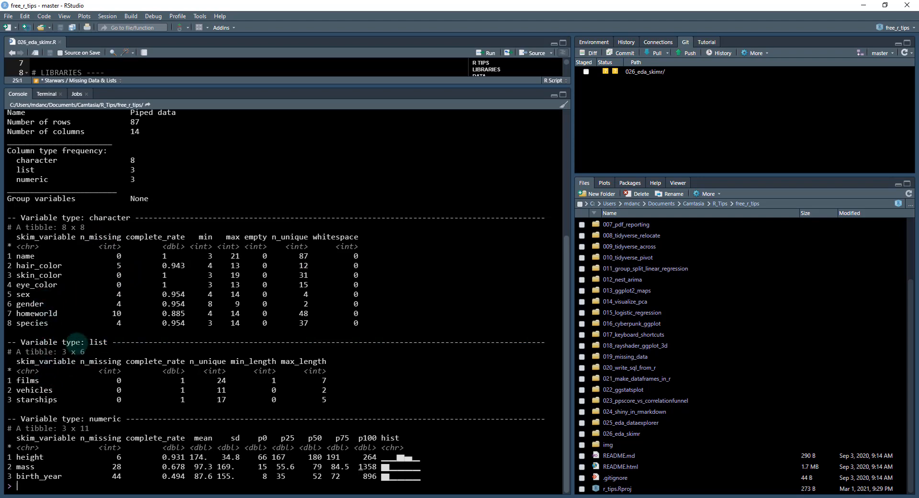
scroll("up", 3)
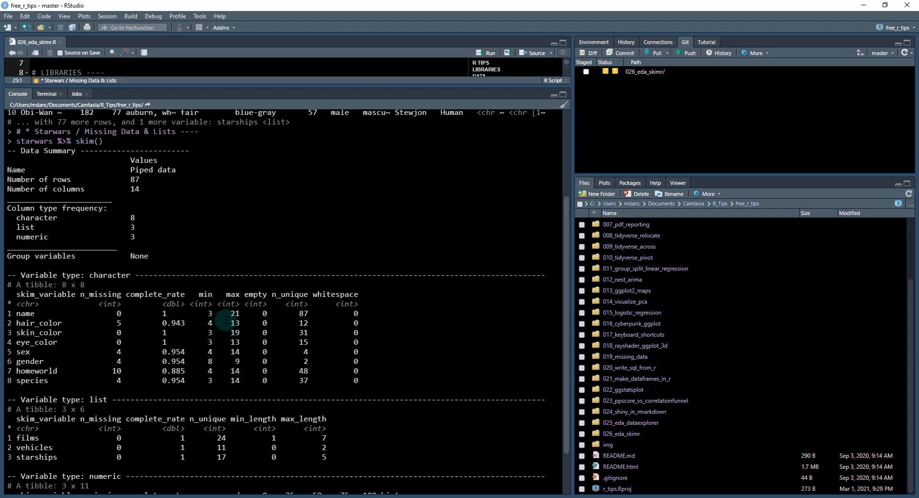
scroll("up", 3)
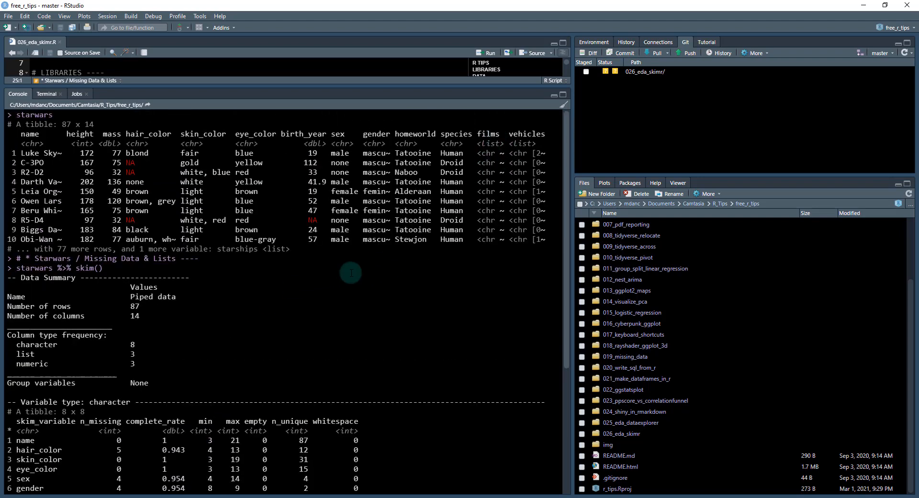
scroll("down", 3)
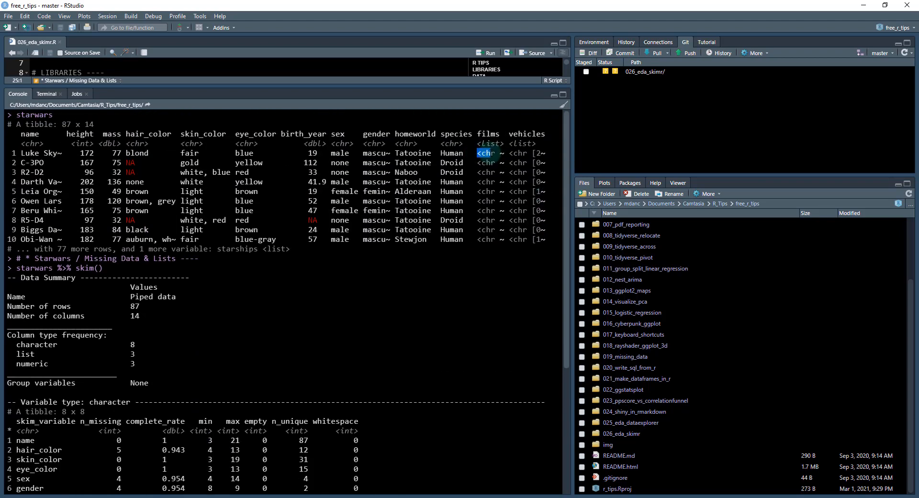
scroll("down", 3)
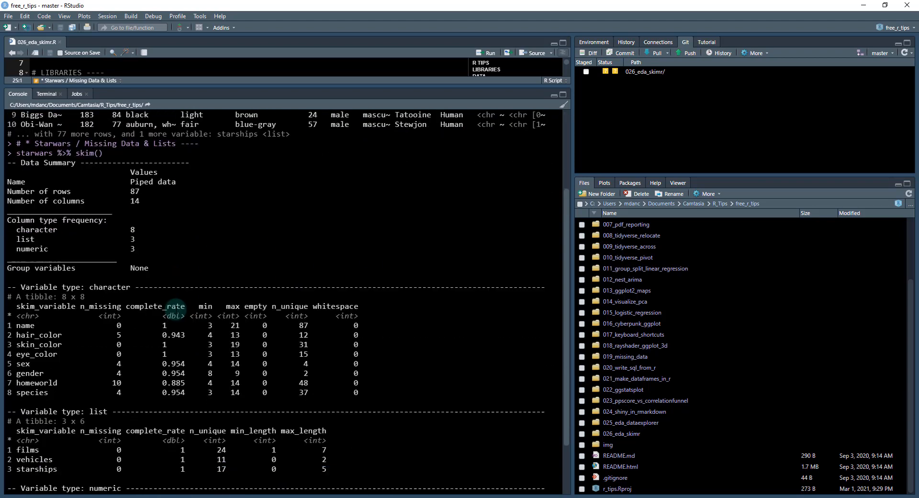
scroll("down", 3)
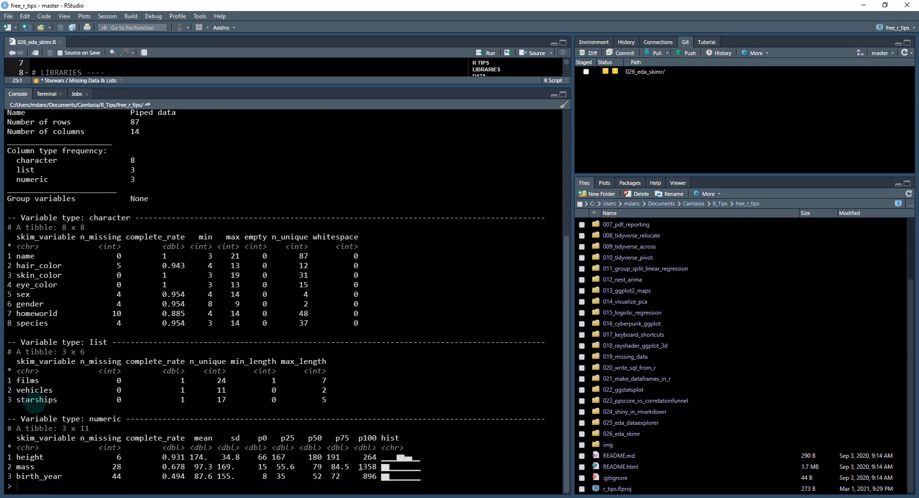
double_click(94, 342)
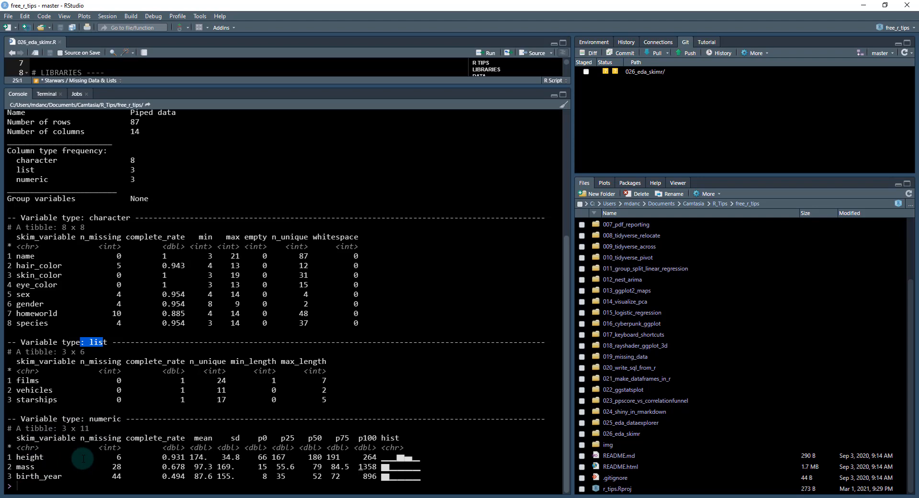
mouse_move(208, 457)
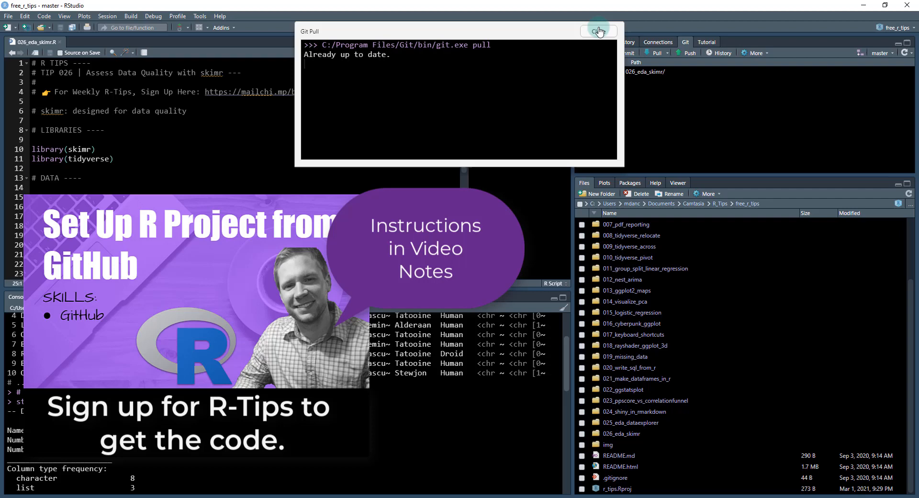
Open the 026_eda_skimr folder in the Files pane to list its R script
left_click(598, 32)
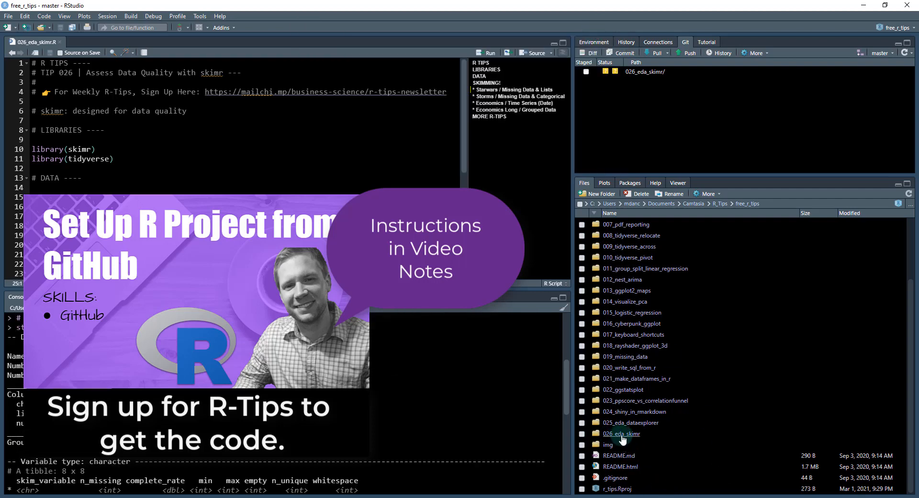
double_click(621, 434)
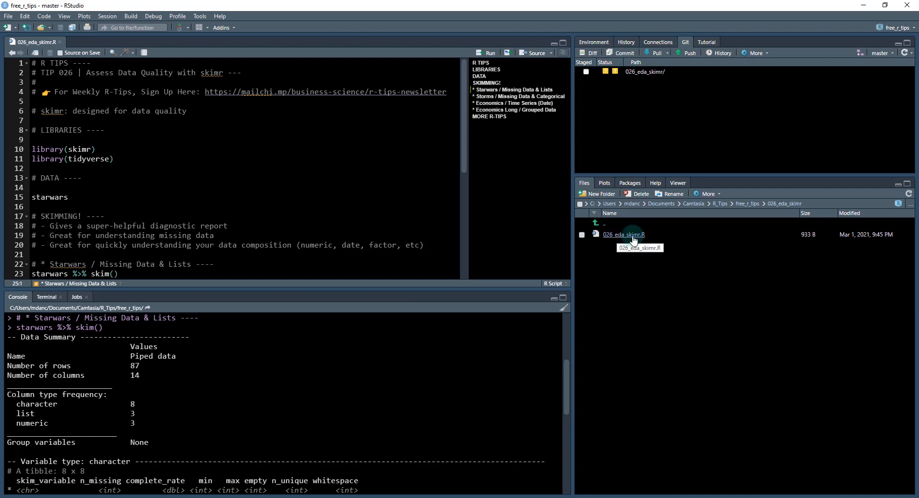
mouse_move(96, 198)
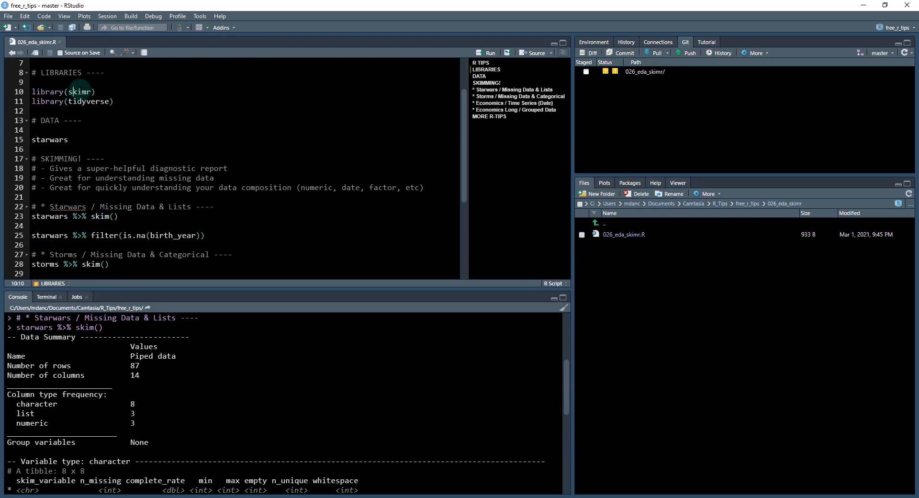
Run the skimr and tidyverse library lines and print starwars again
left_click(88, 101)
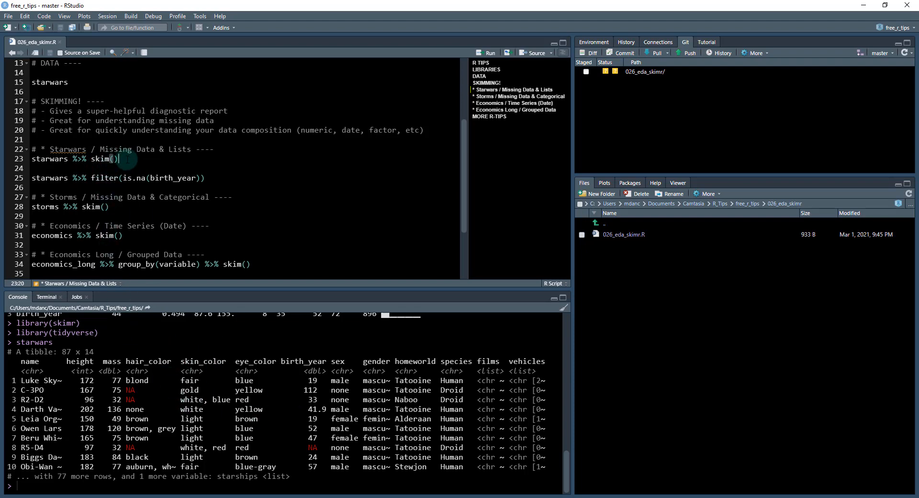
Run the starwars skim report, then list the 44 rows missing birth_year
left_click(488, 52)
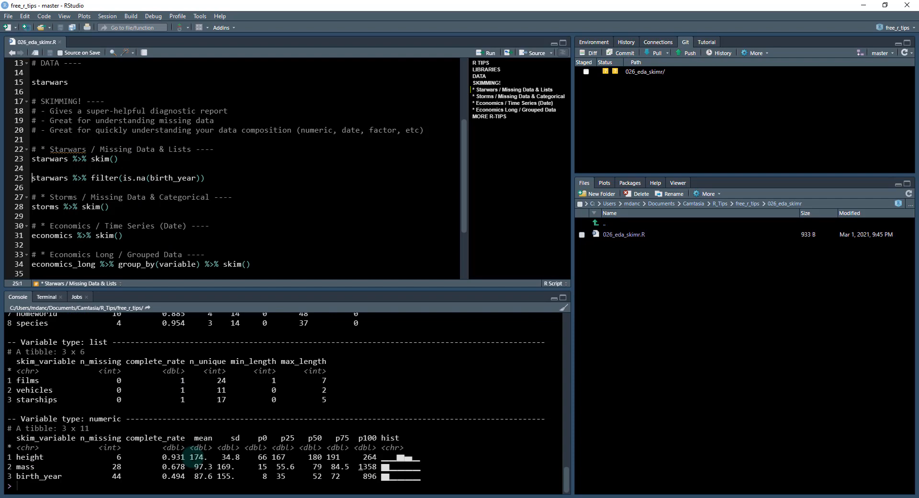
scroll("up", 3)
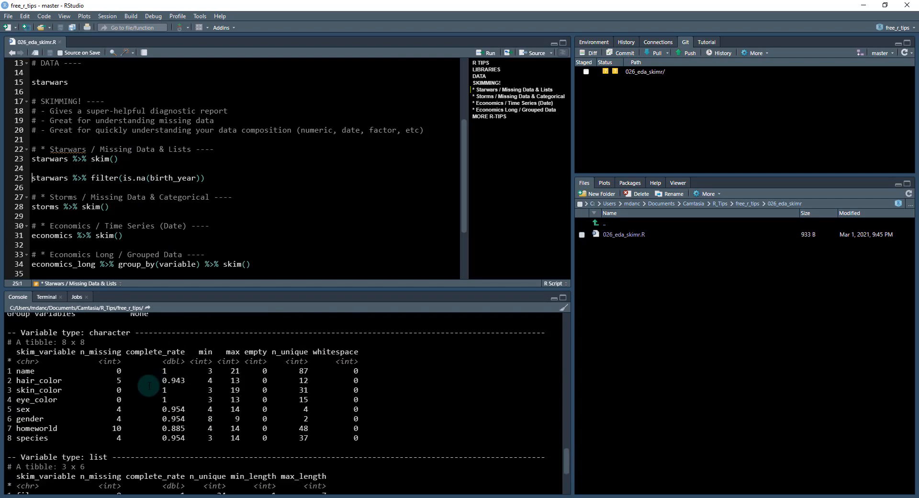
left_click(133, 178)
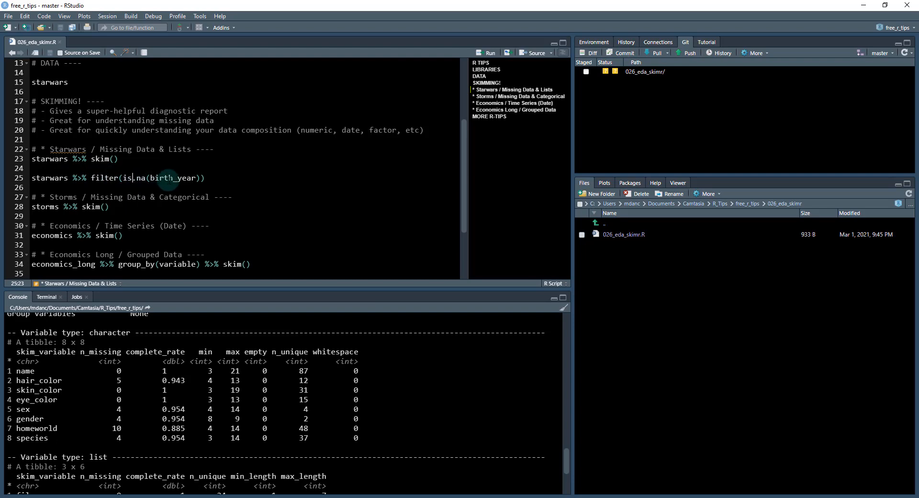
scroll("down", 3)
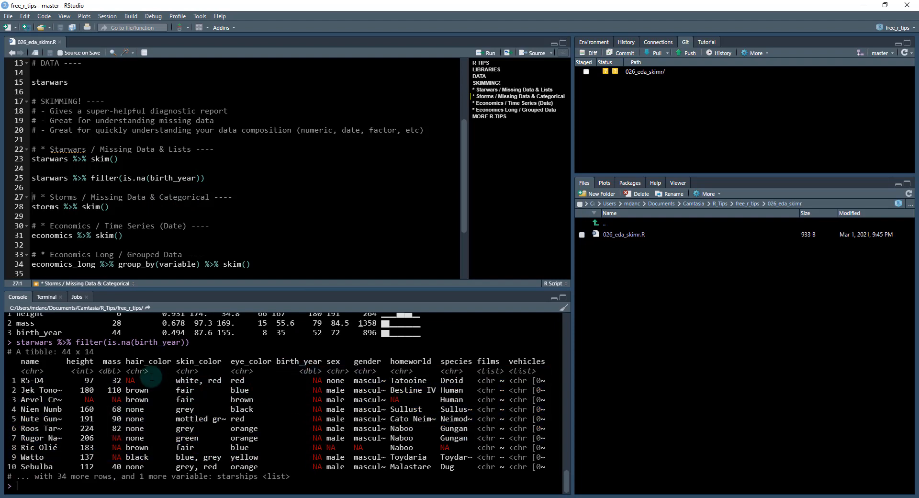
mouse_move(155, 240)
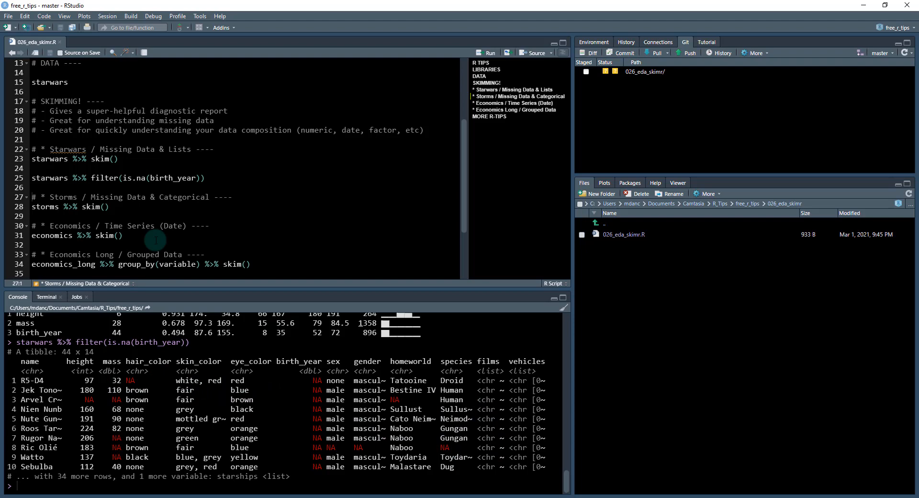
left_click(102, 207)
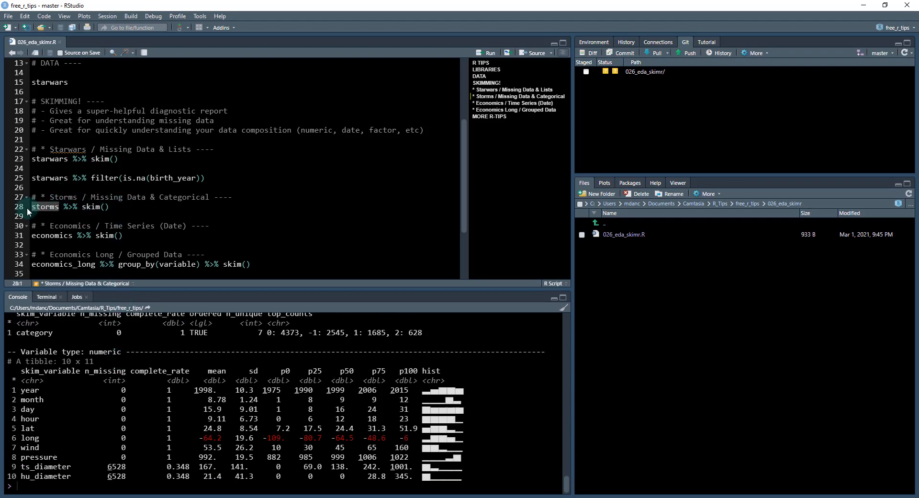
Skim storms and print the raw storms tibble of 10,010 rows and 13 columns
left_click(489, 53)
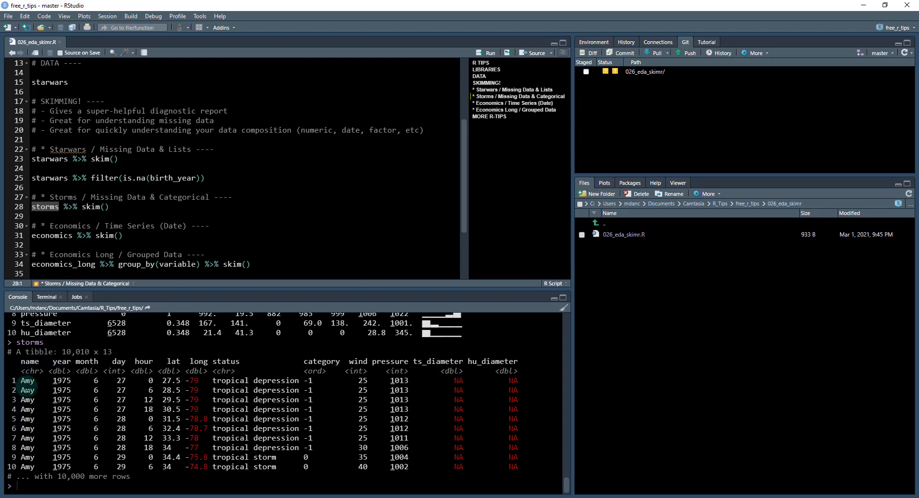
mouse_move(321, 377)
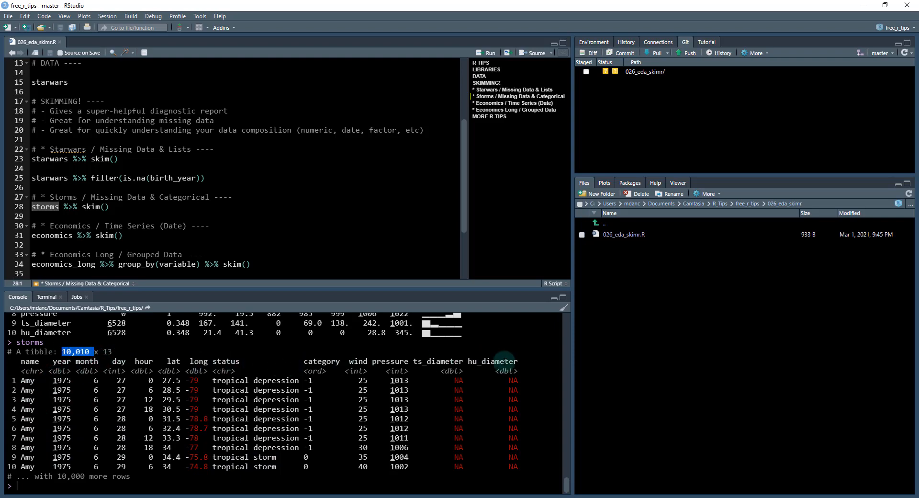
mouse_move(305, 370)
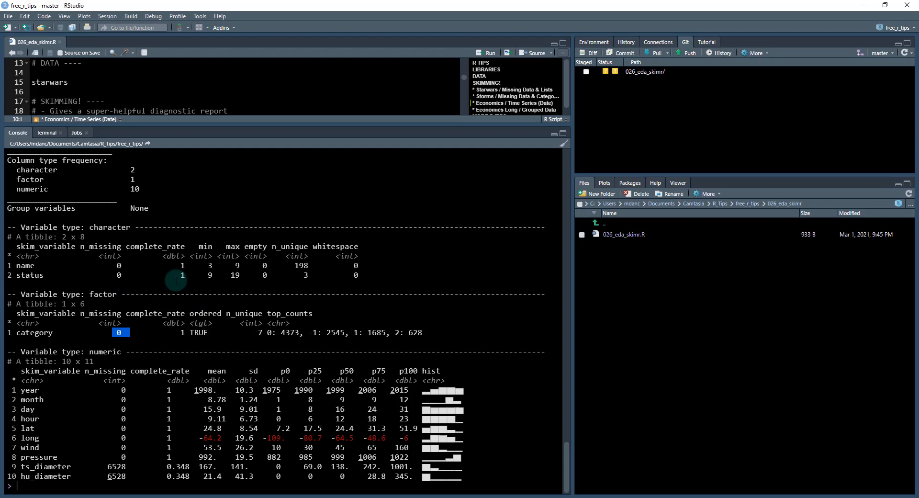
scroll("up", 3)
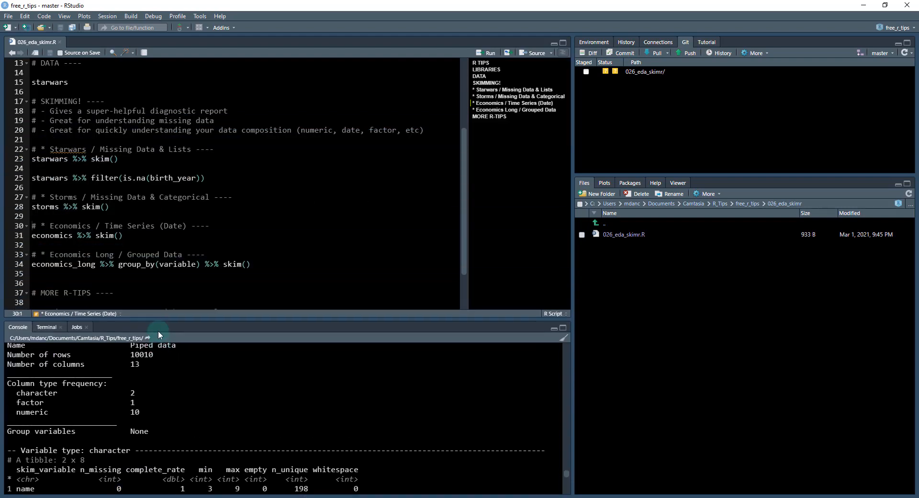
Enlarge the console on the 574-row economics skim report and highlight its Date section
left_click(123, 235)
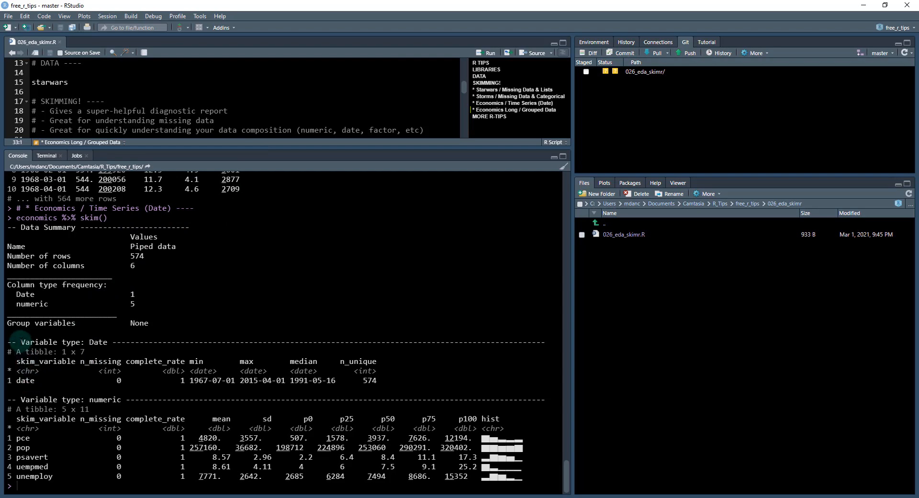
double_click(65, 342)
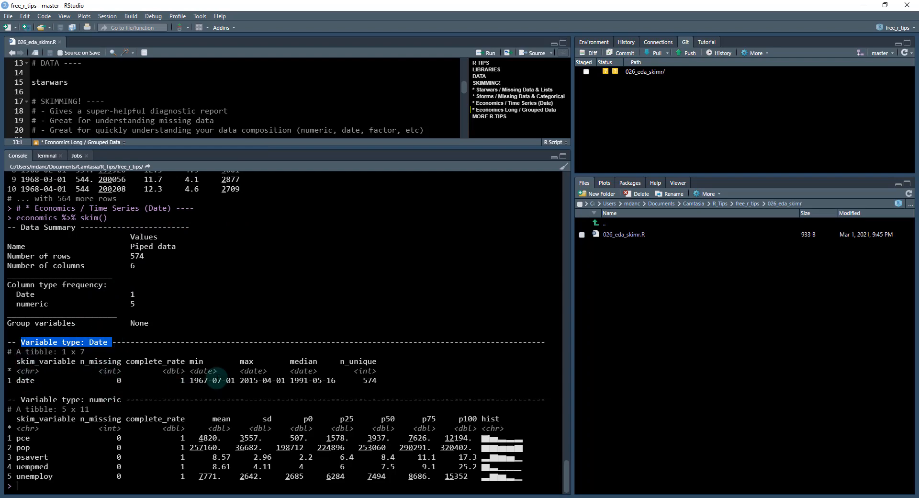
mouse_move(313, 372)
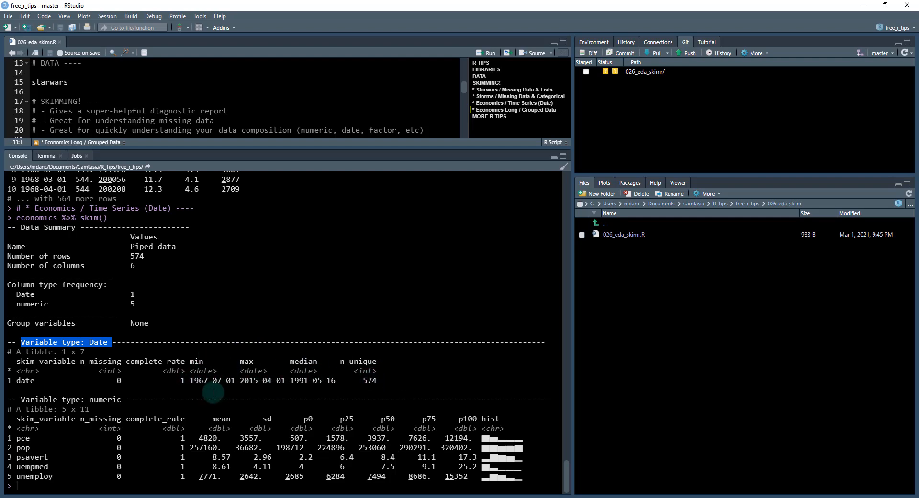
mouse_move(227, 363)
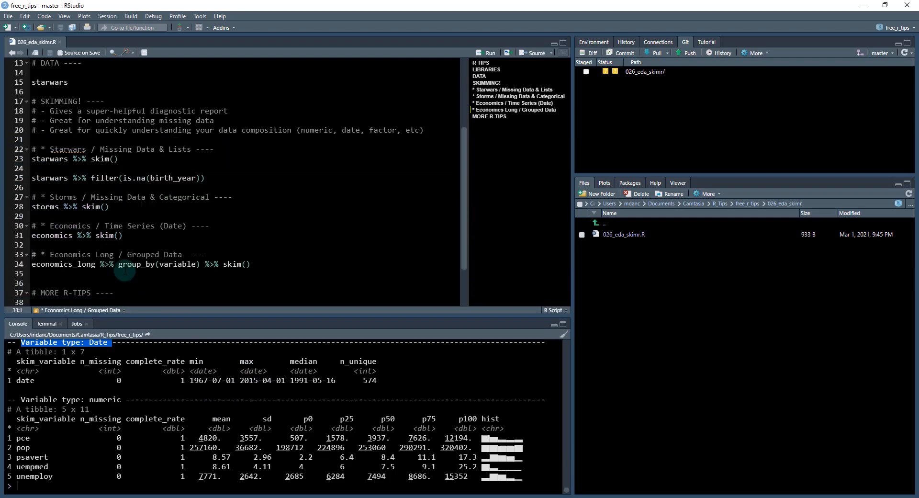
Select economics_long and print it, scrolling through the date, variable, value and value01 columns
left_click(79, 264)
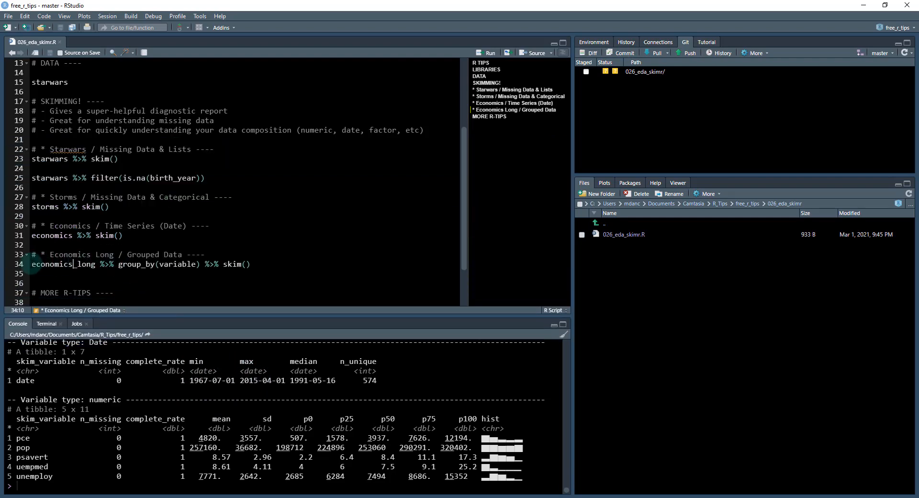
double_click(63, 264)
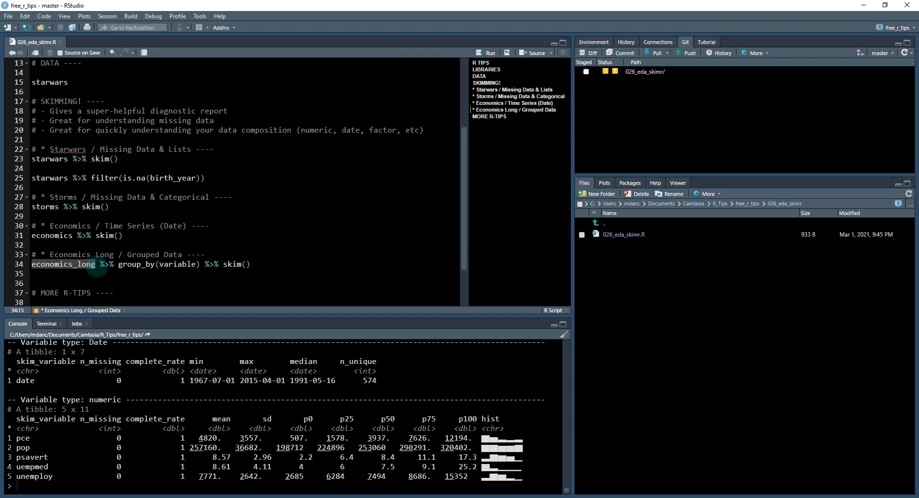
left_click(492, 53)
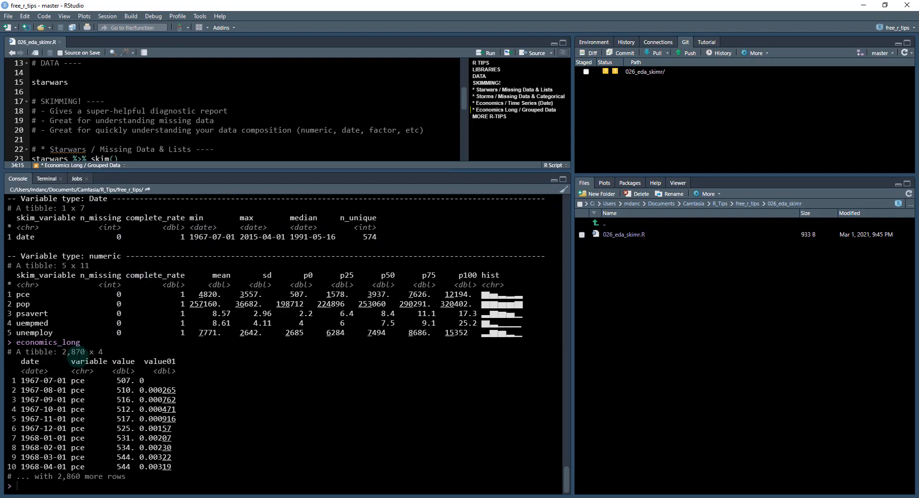
mouse_move(169, 247)
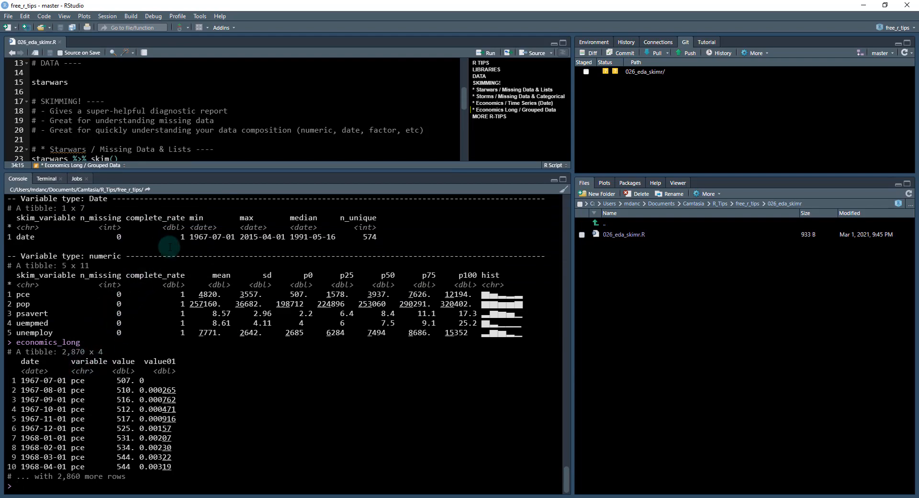
scroll("down", 3)
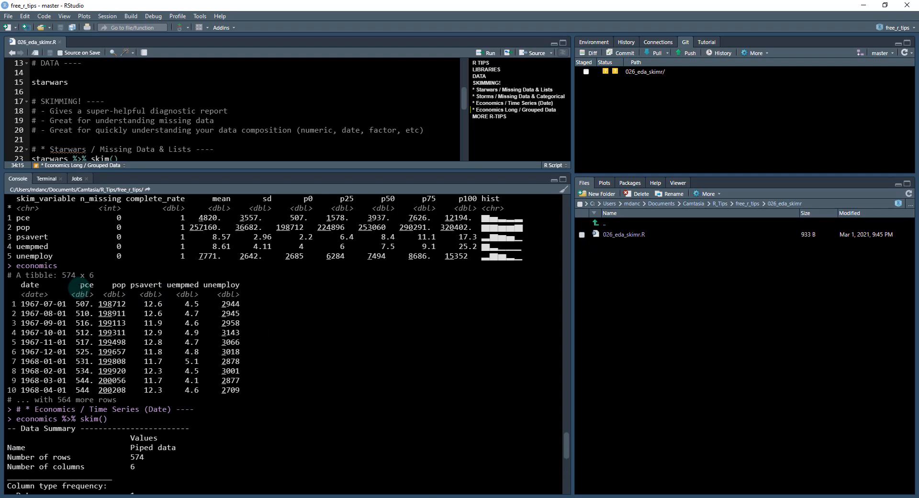
scroll("down", 3)
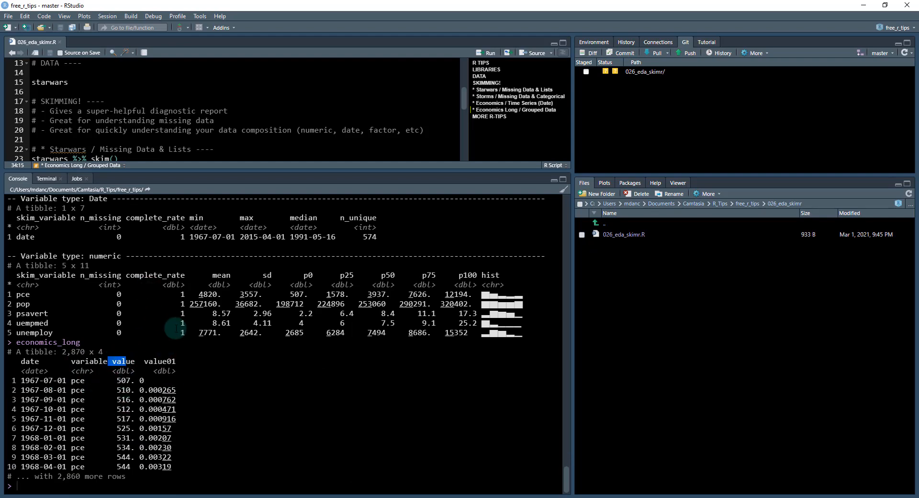
scroll("down", 3)
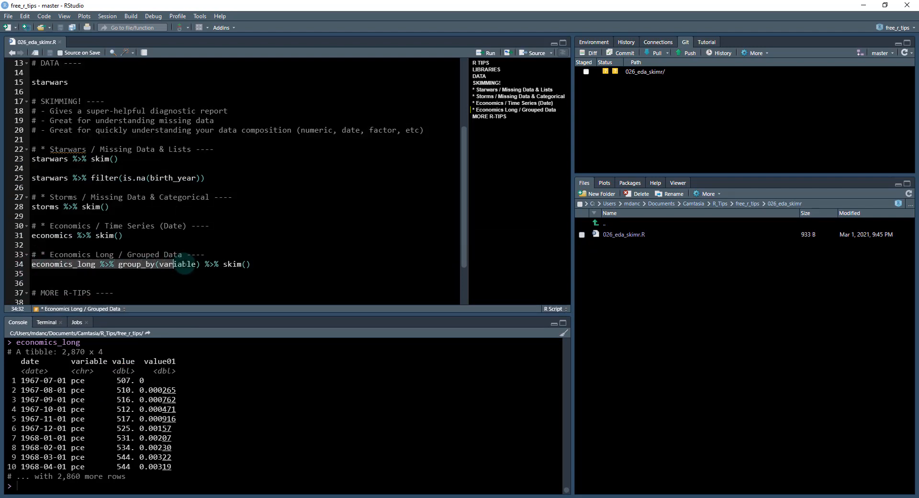
Run economics_long %>% group_by(variable) %>% skim(), reviewing the report and highlighting the pop and psavert rows
left_click(491, 53)
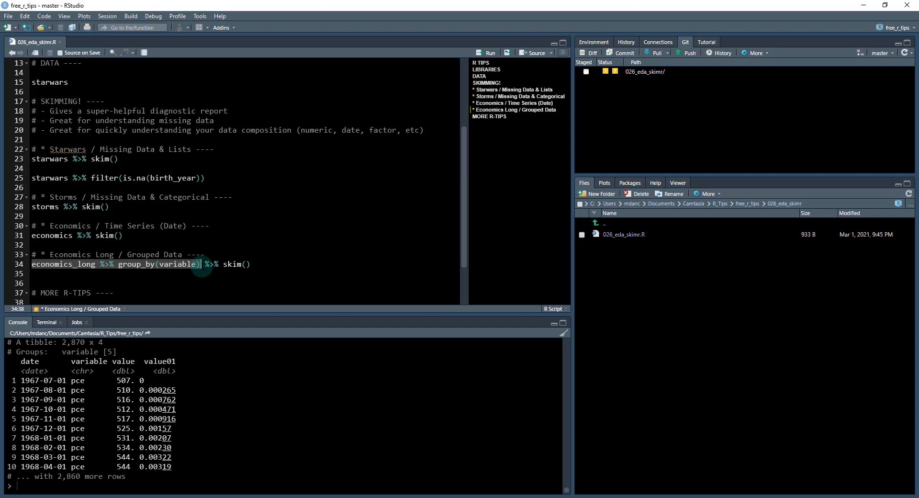
double_click(88, 352)
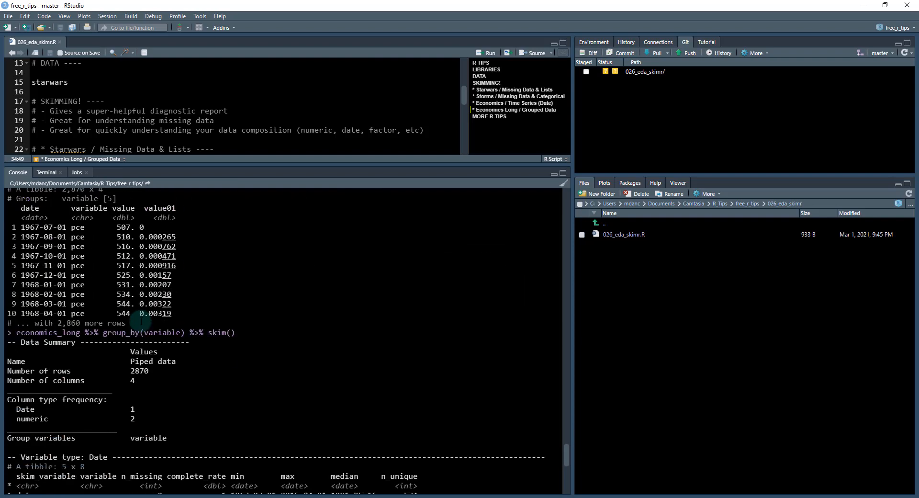
scroll("down", 3)
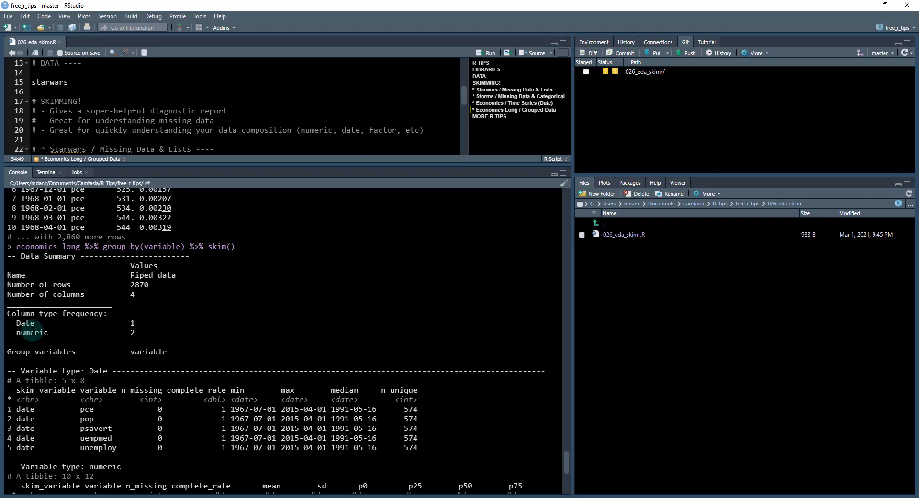
scroll("down", 3)
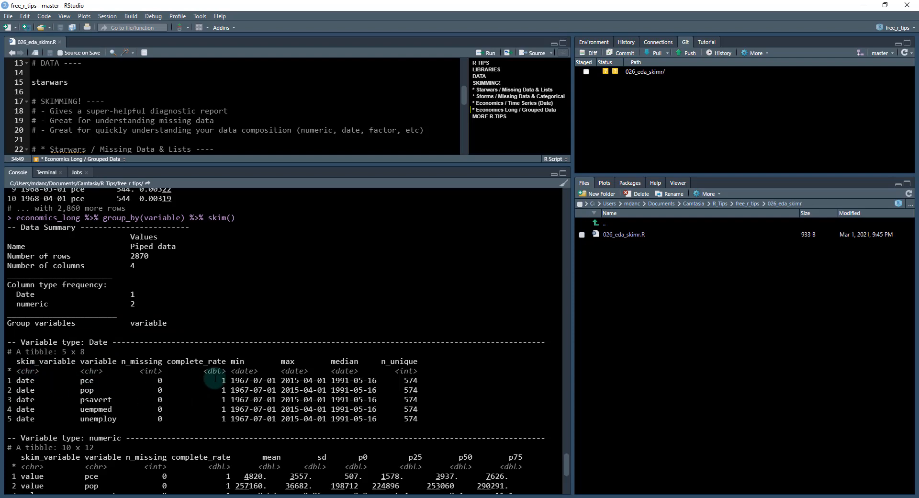
mouse_move(107, 439)
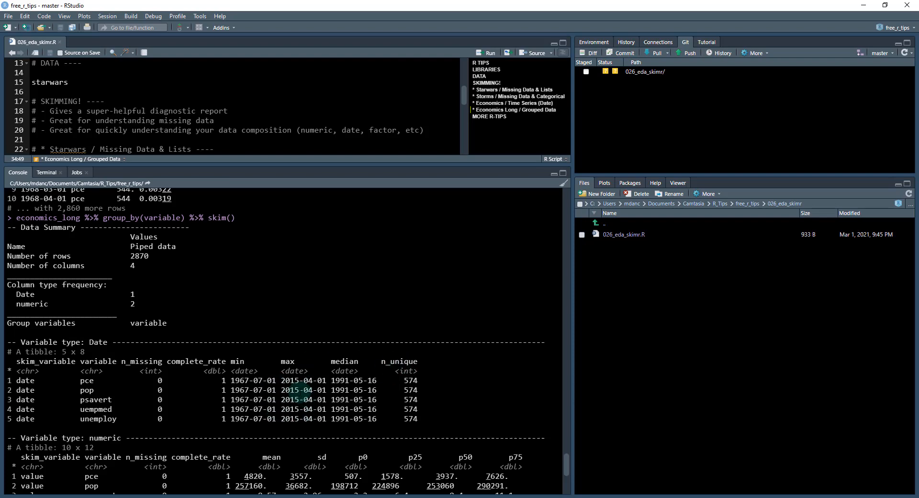
scroll("down", 3)
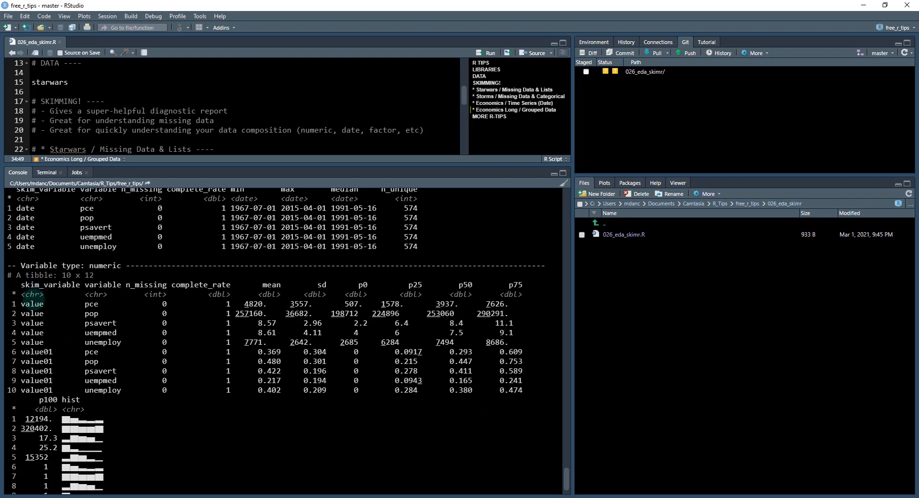
double_click(31, 304)
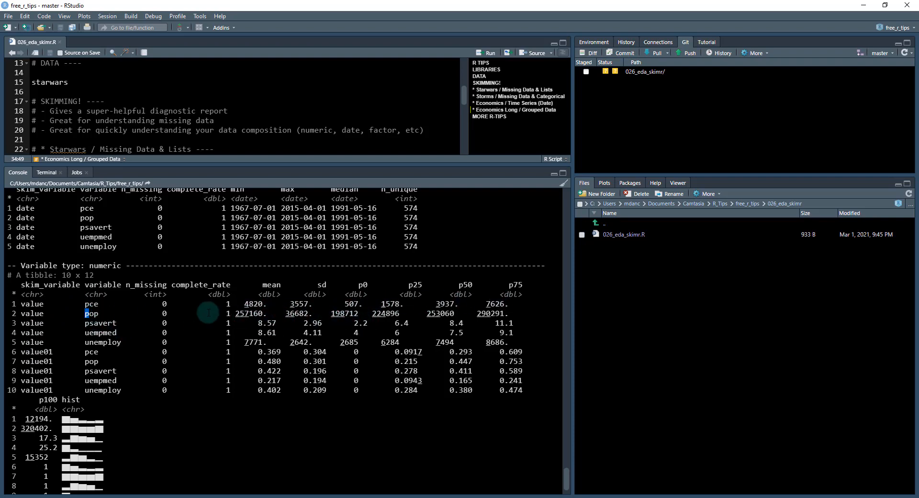
double_click(249, 313)
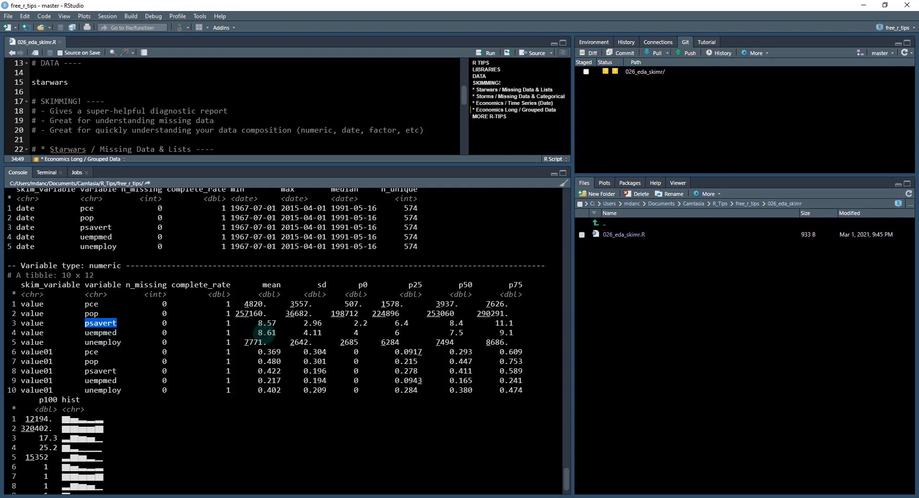
scroll("down", 3)
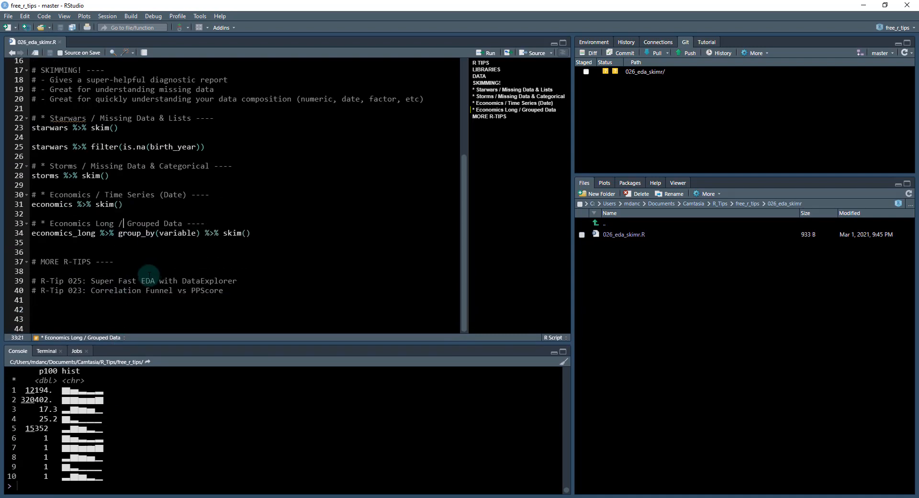
mouse_move(78, 251)
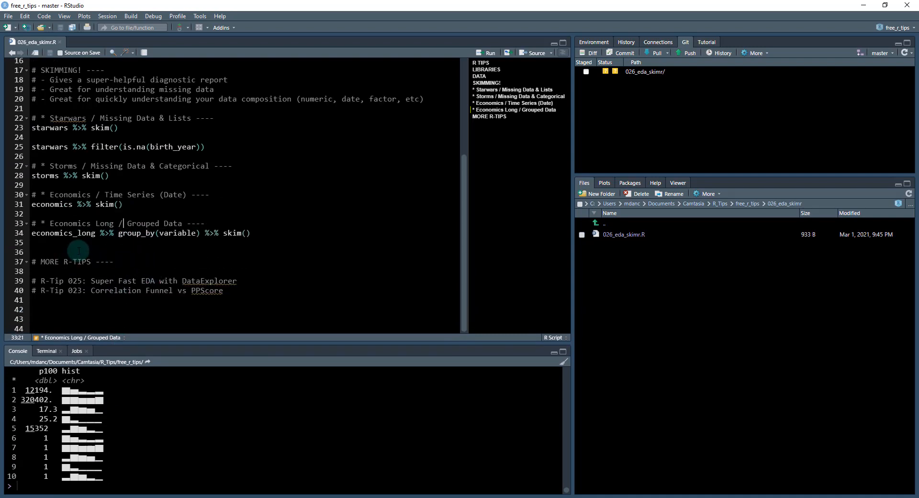
left_click(110, 268)
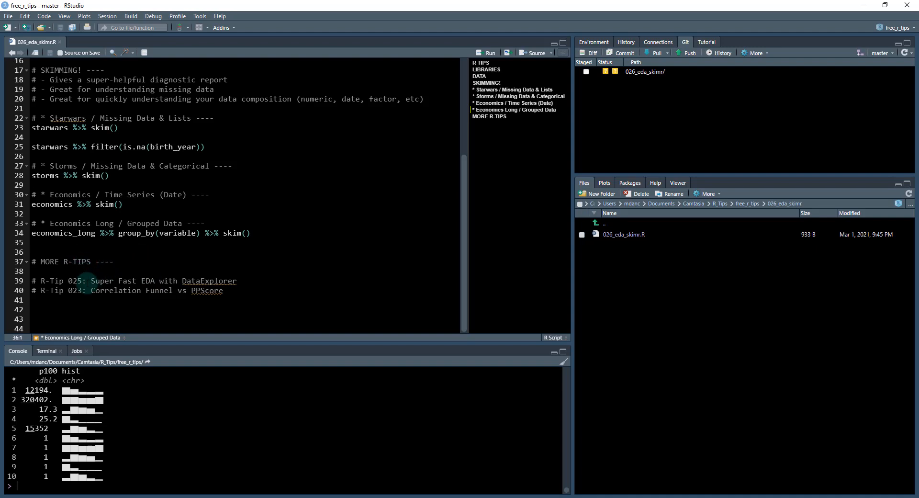
left_click(101, 281)
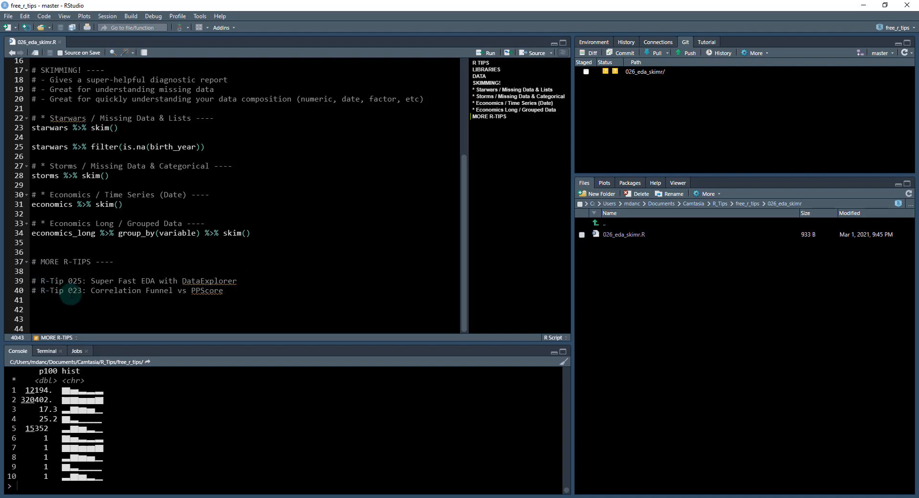
mouse_move(234, 293)
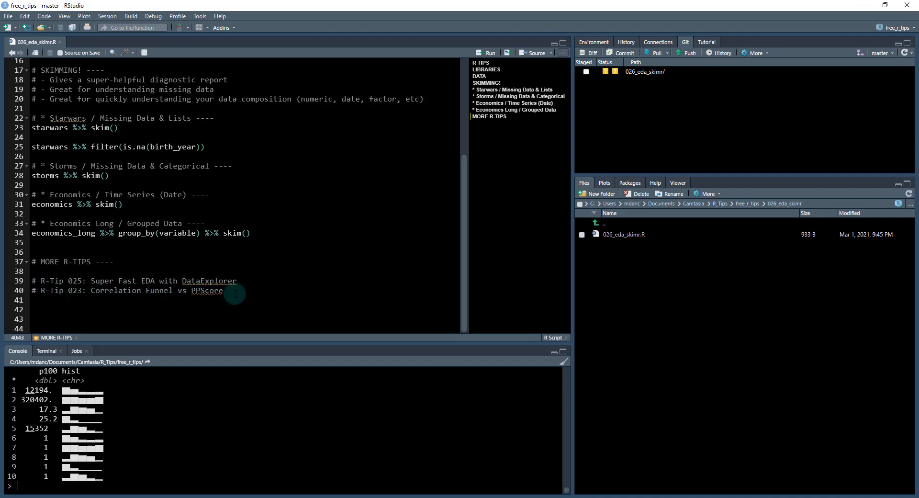
mouse_move(145, 296)
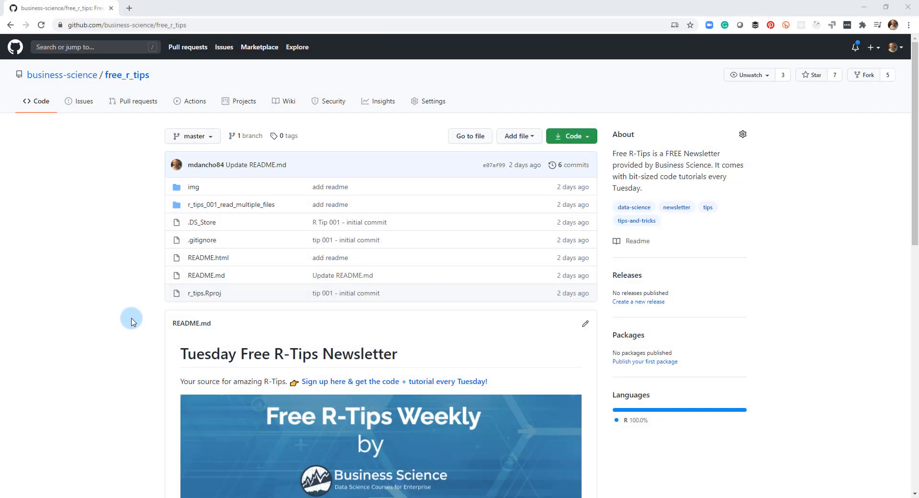
mouse_move(246, 360)
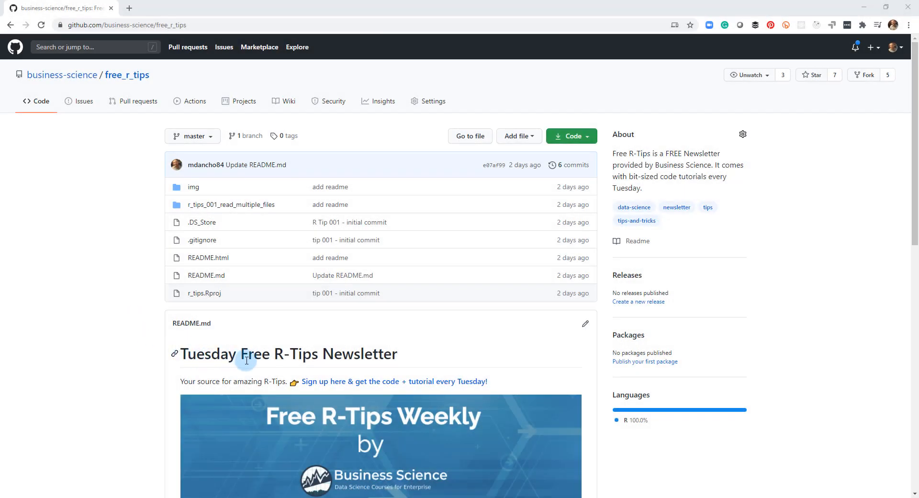
mouse_move(323, 381)
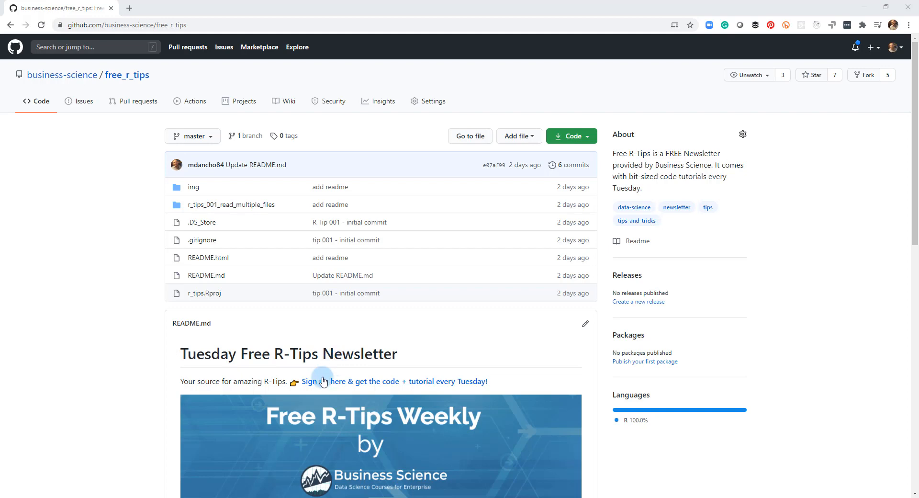
Follow the README's 'Sign up here & get the code + tutorial every Tuesday!' link
left_click(308, 381)
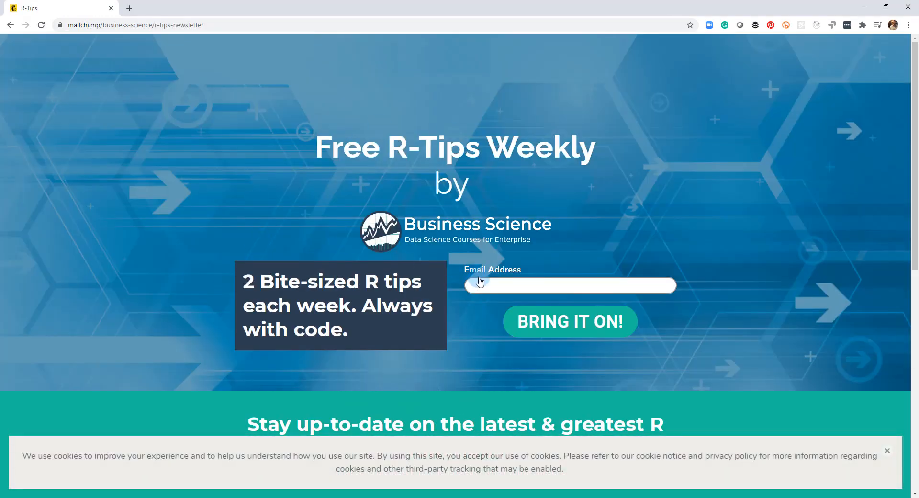
mouse_move(272, 232)
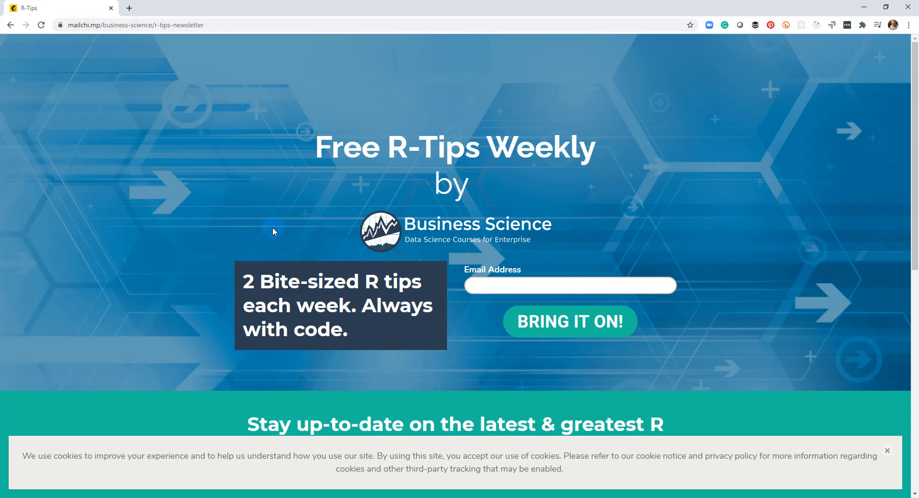